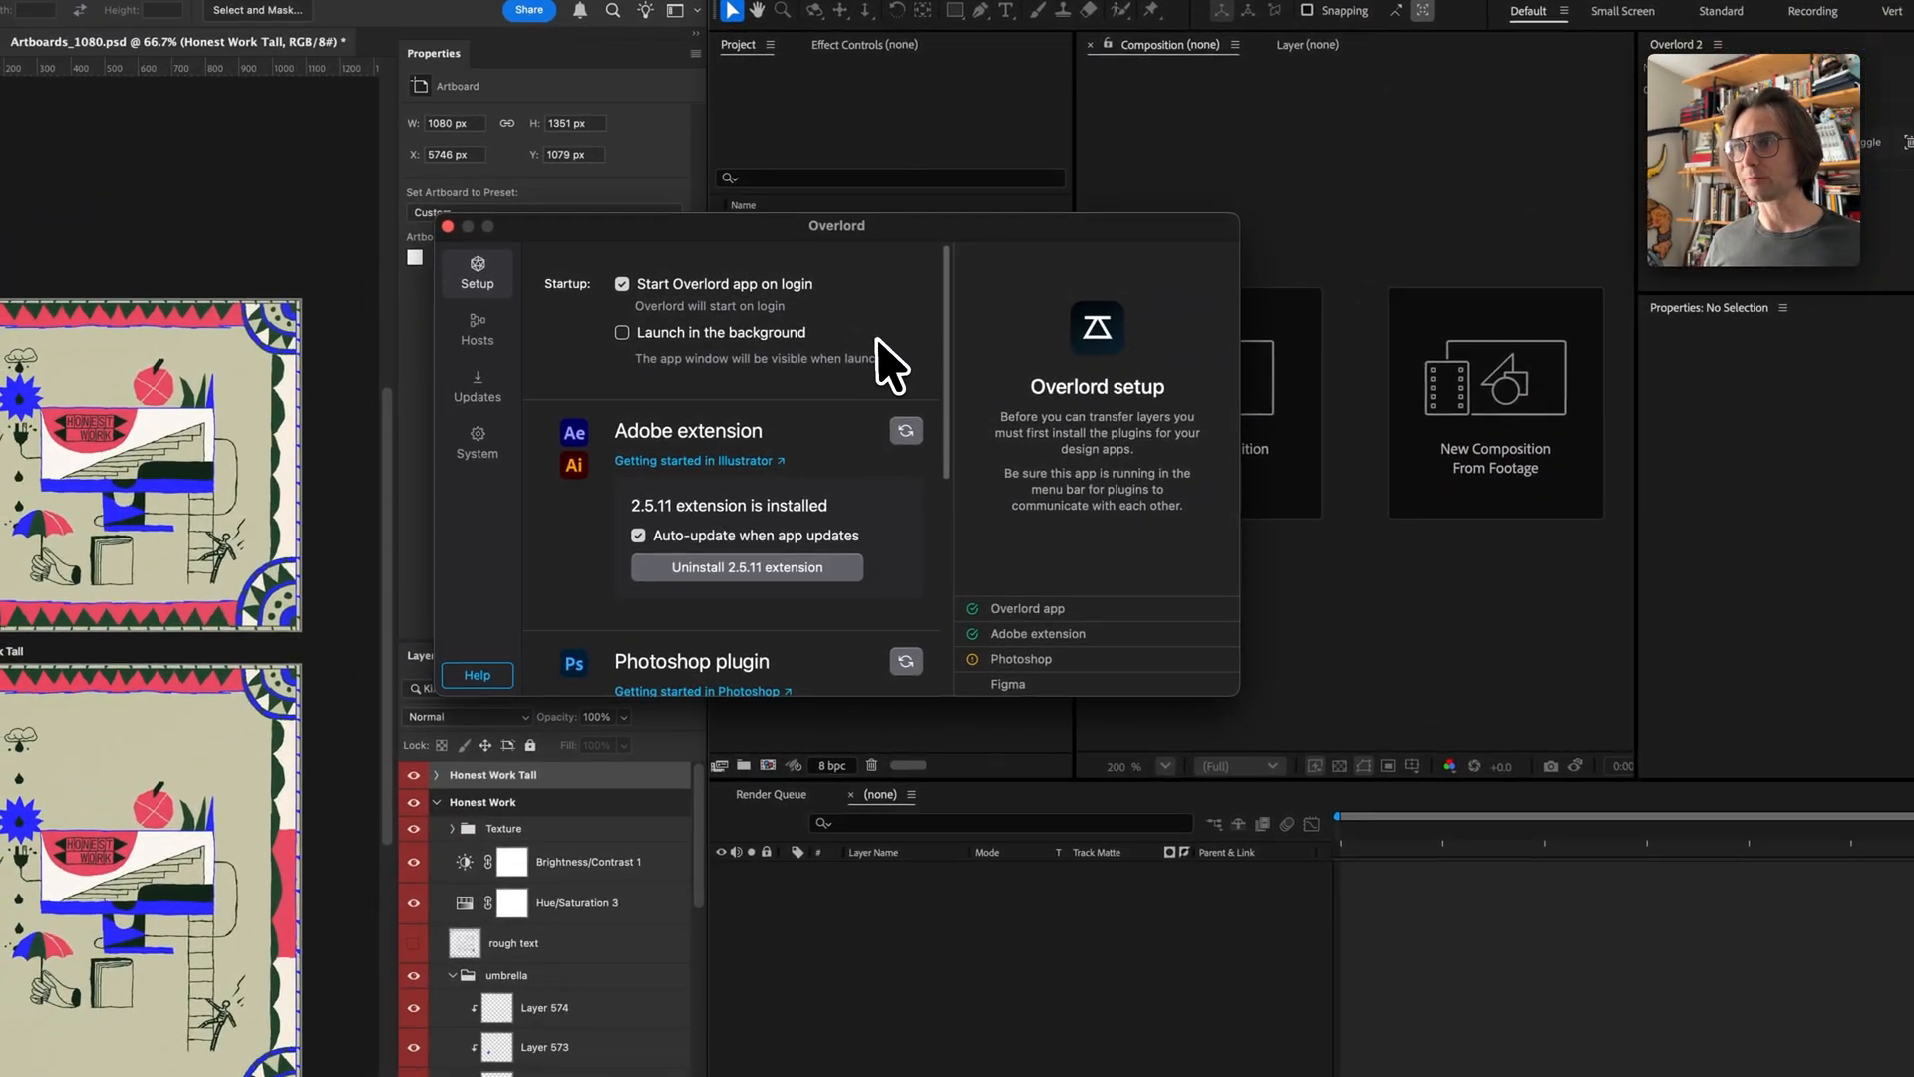
# - Install the Overlord 2.5.11 Photoshop plugin from the setup window
pyautogui.scroll(-3)
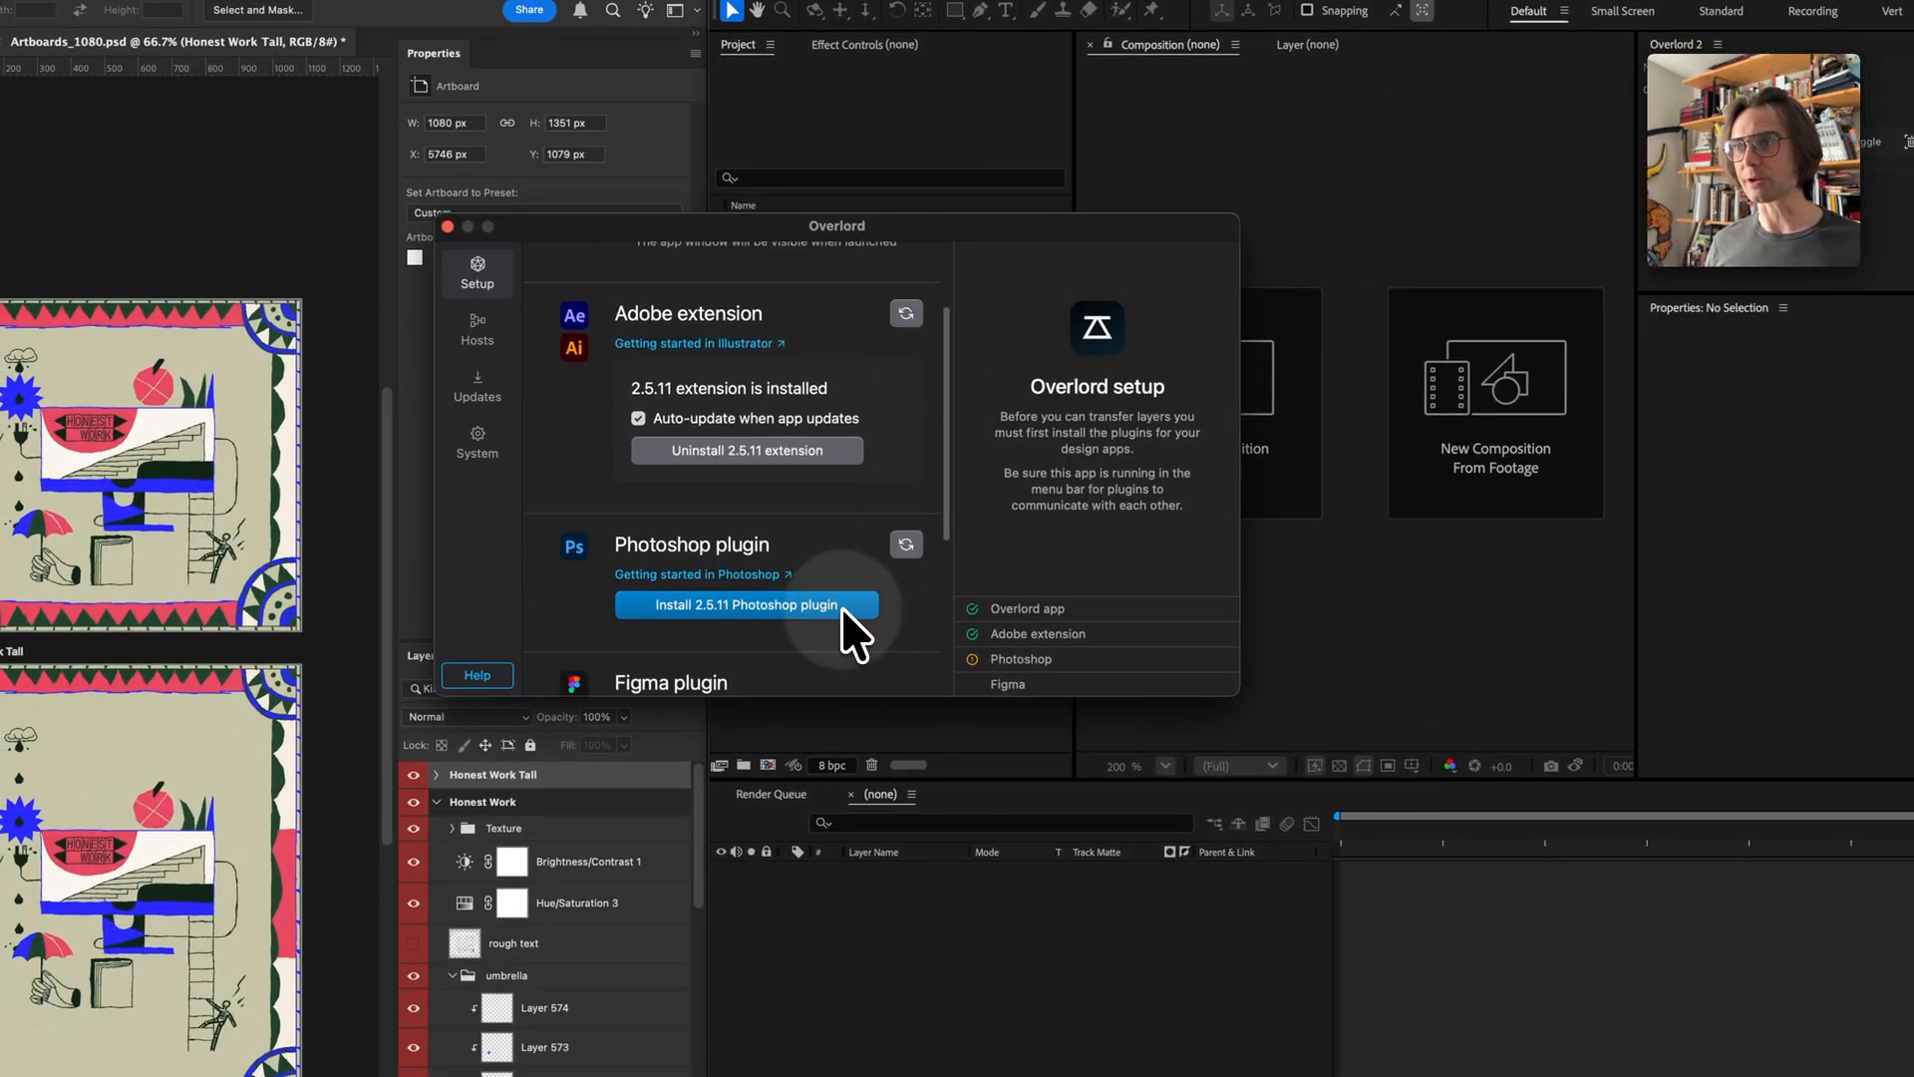
pyautogui.click(744, 604)
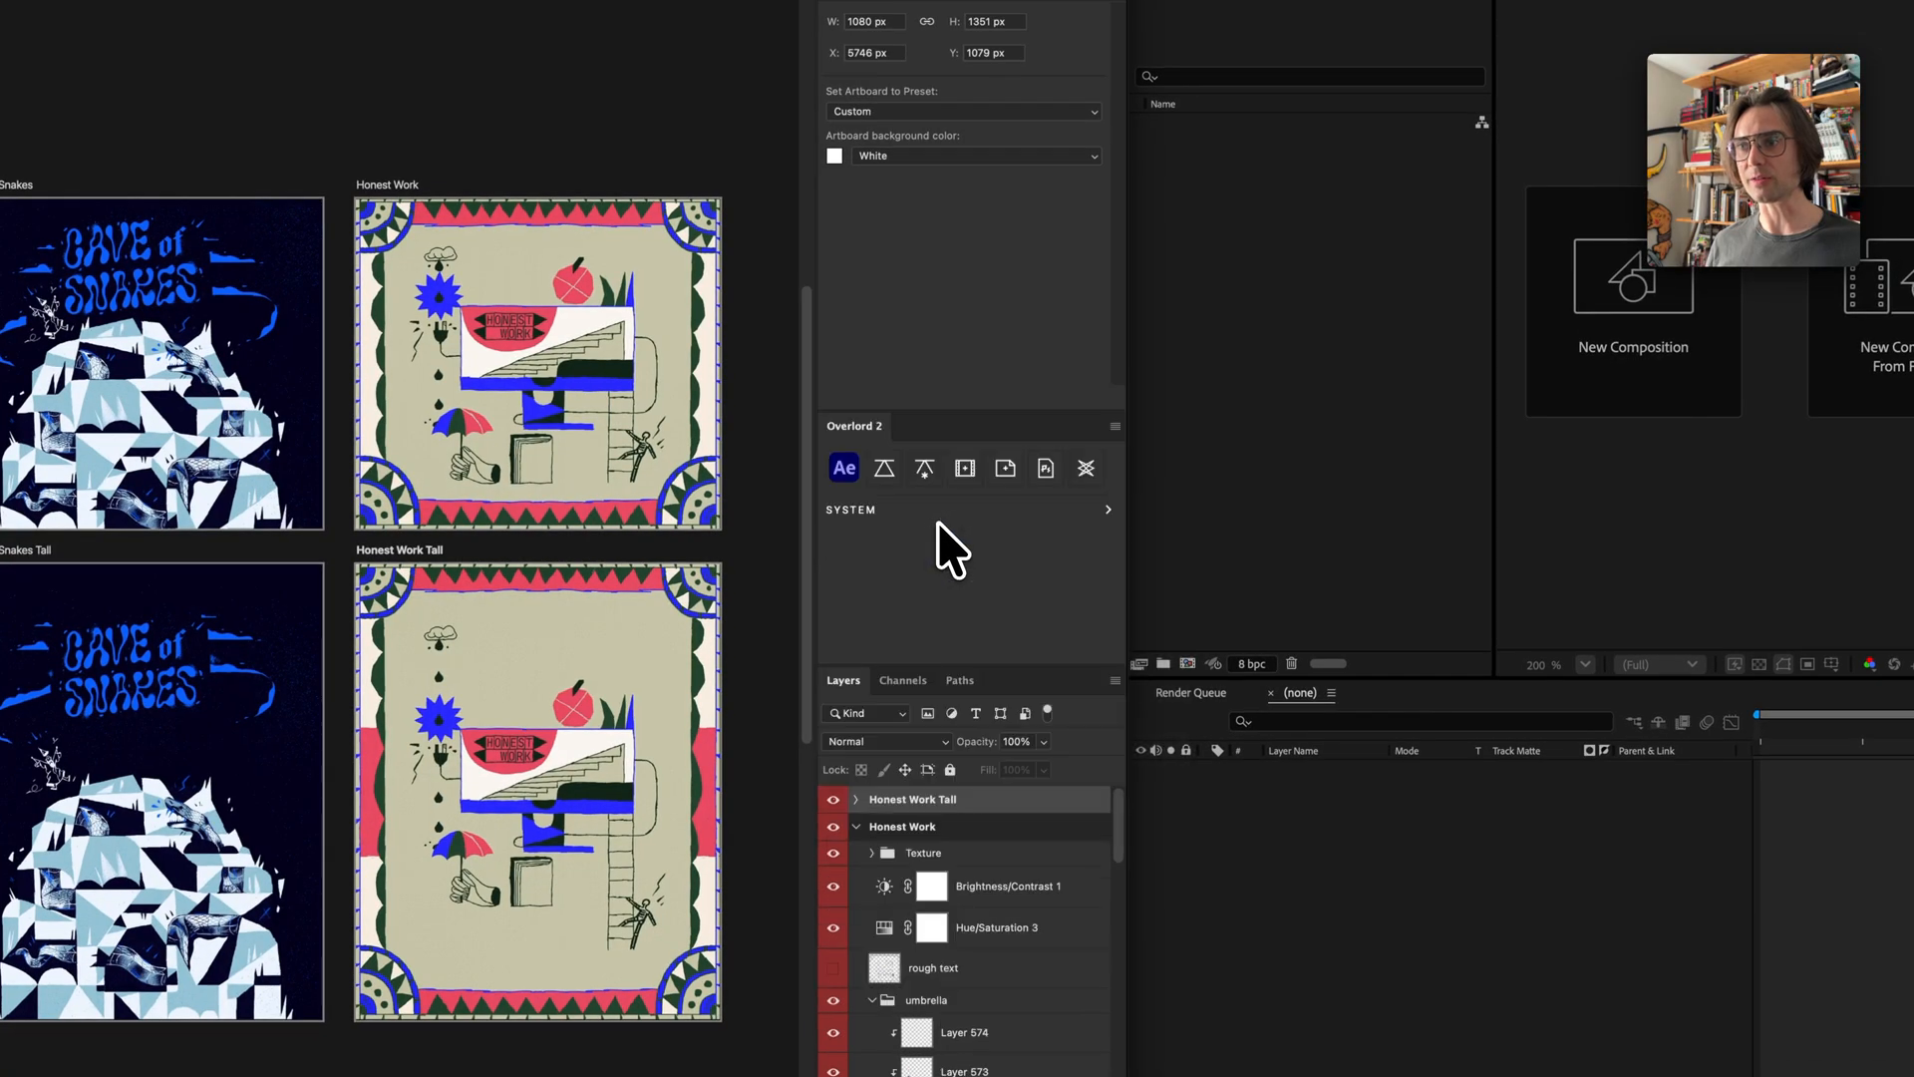
pyautogui.moveTo(885, 466)
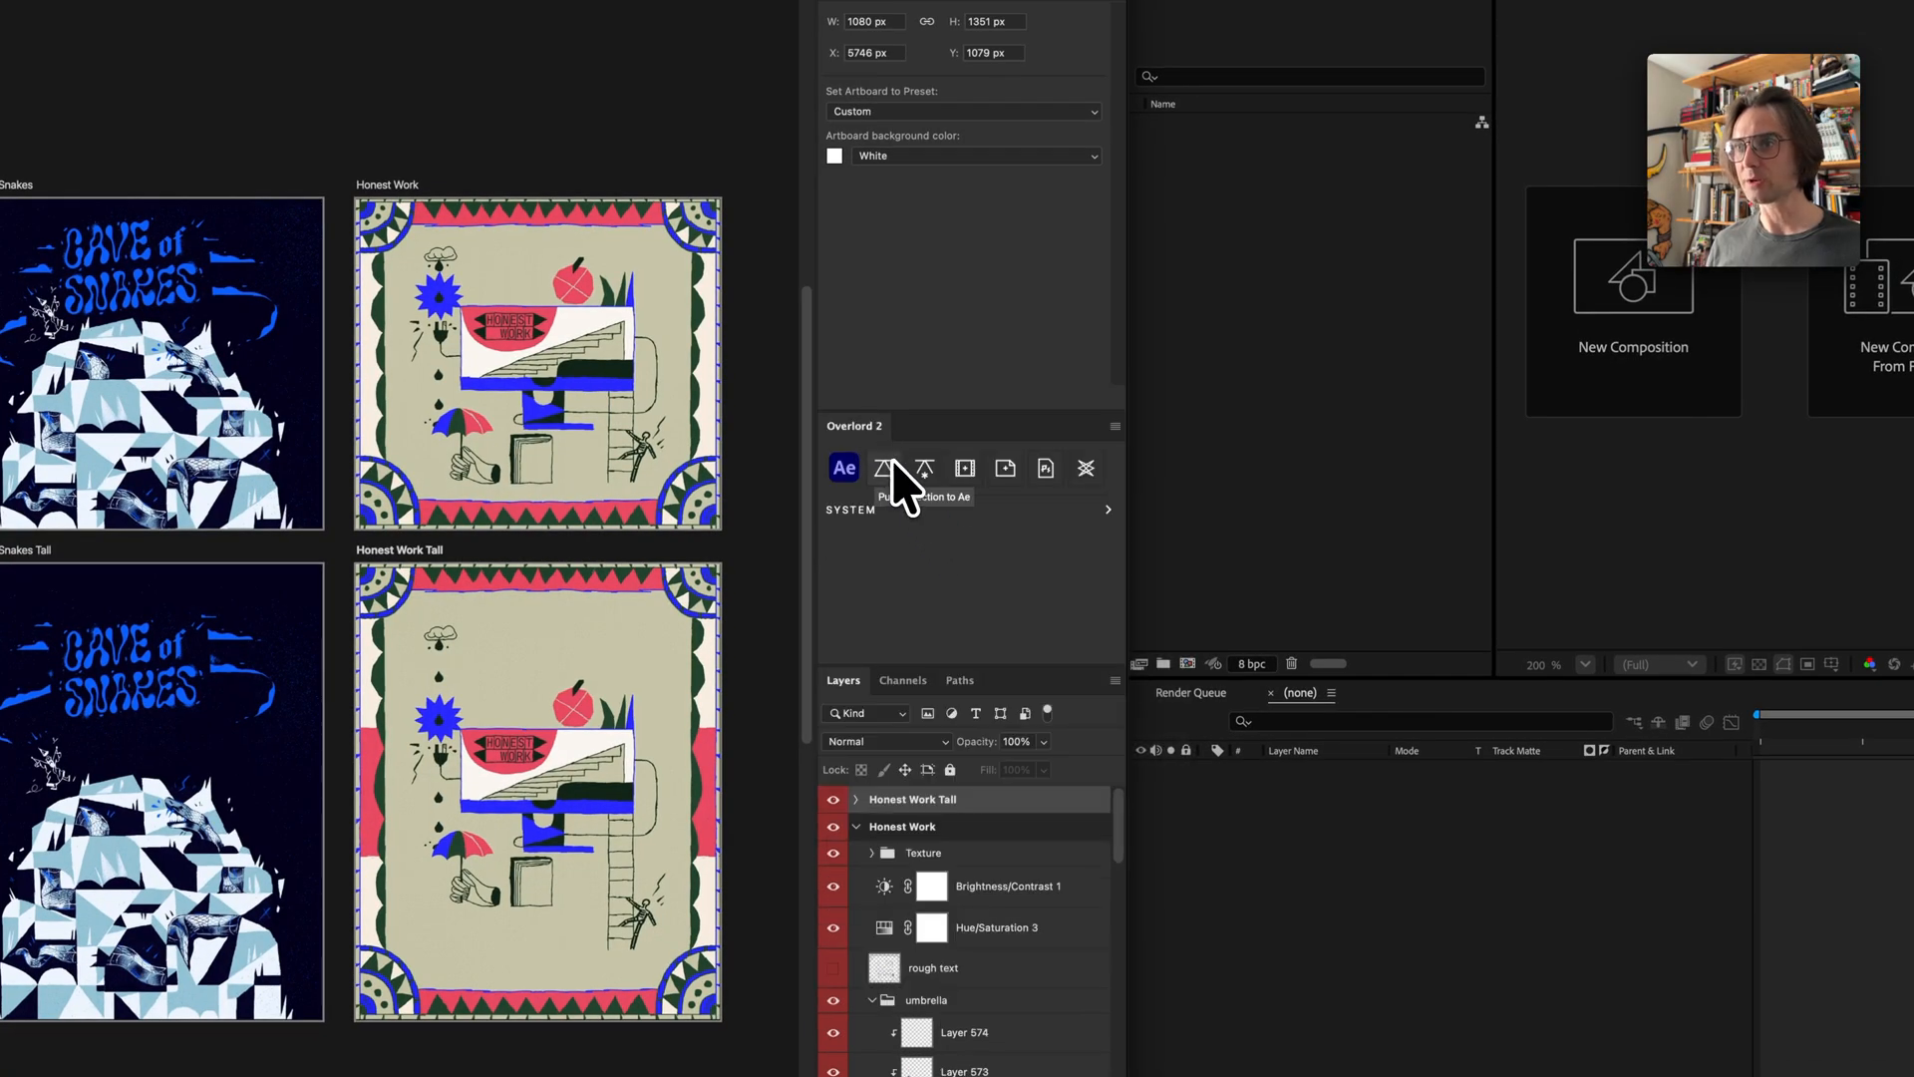
pyautogui.moveTo(792, 556)
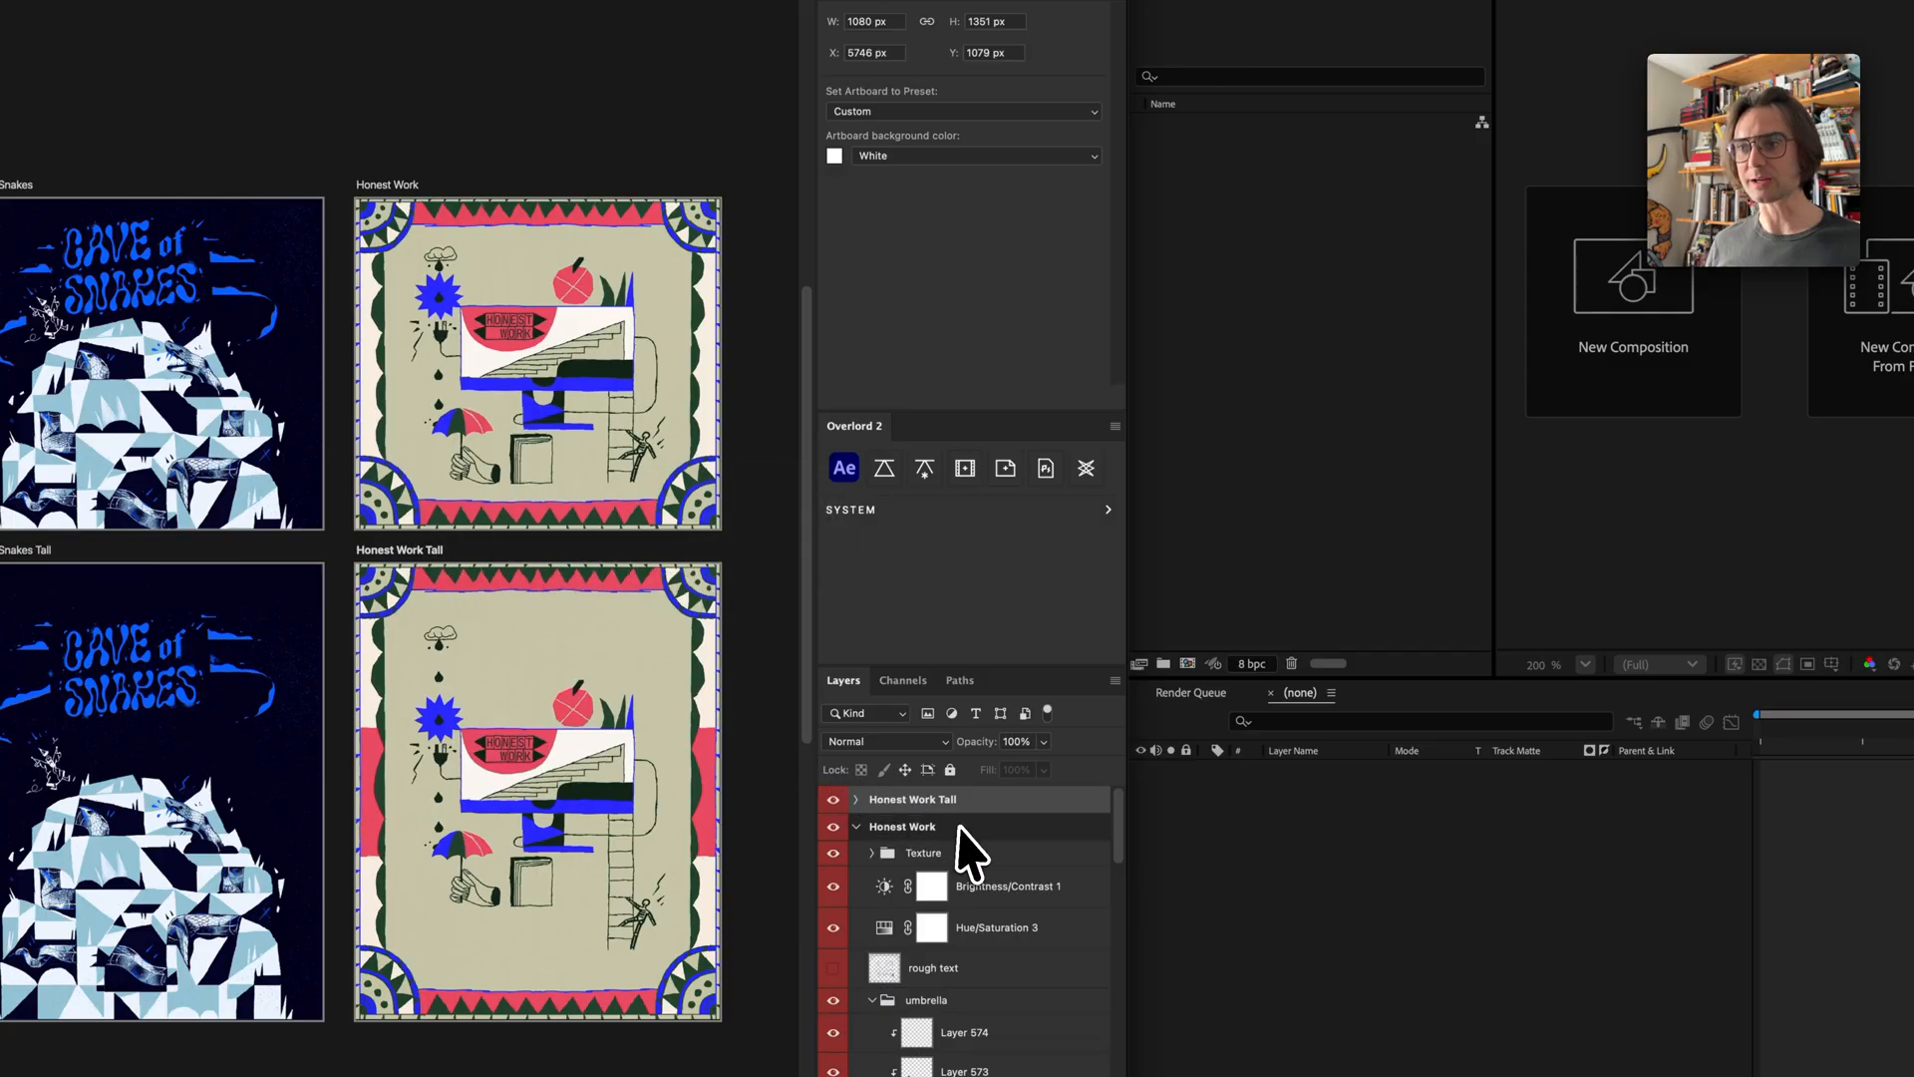
# - Push the selected artboards to After Effects as compositions via Overlord
pyautogui.click(886, 467)
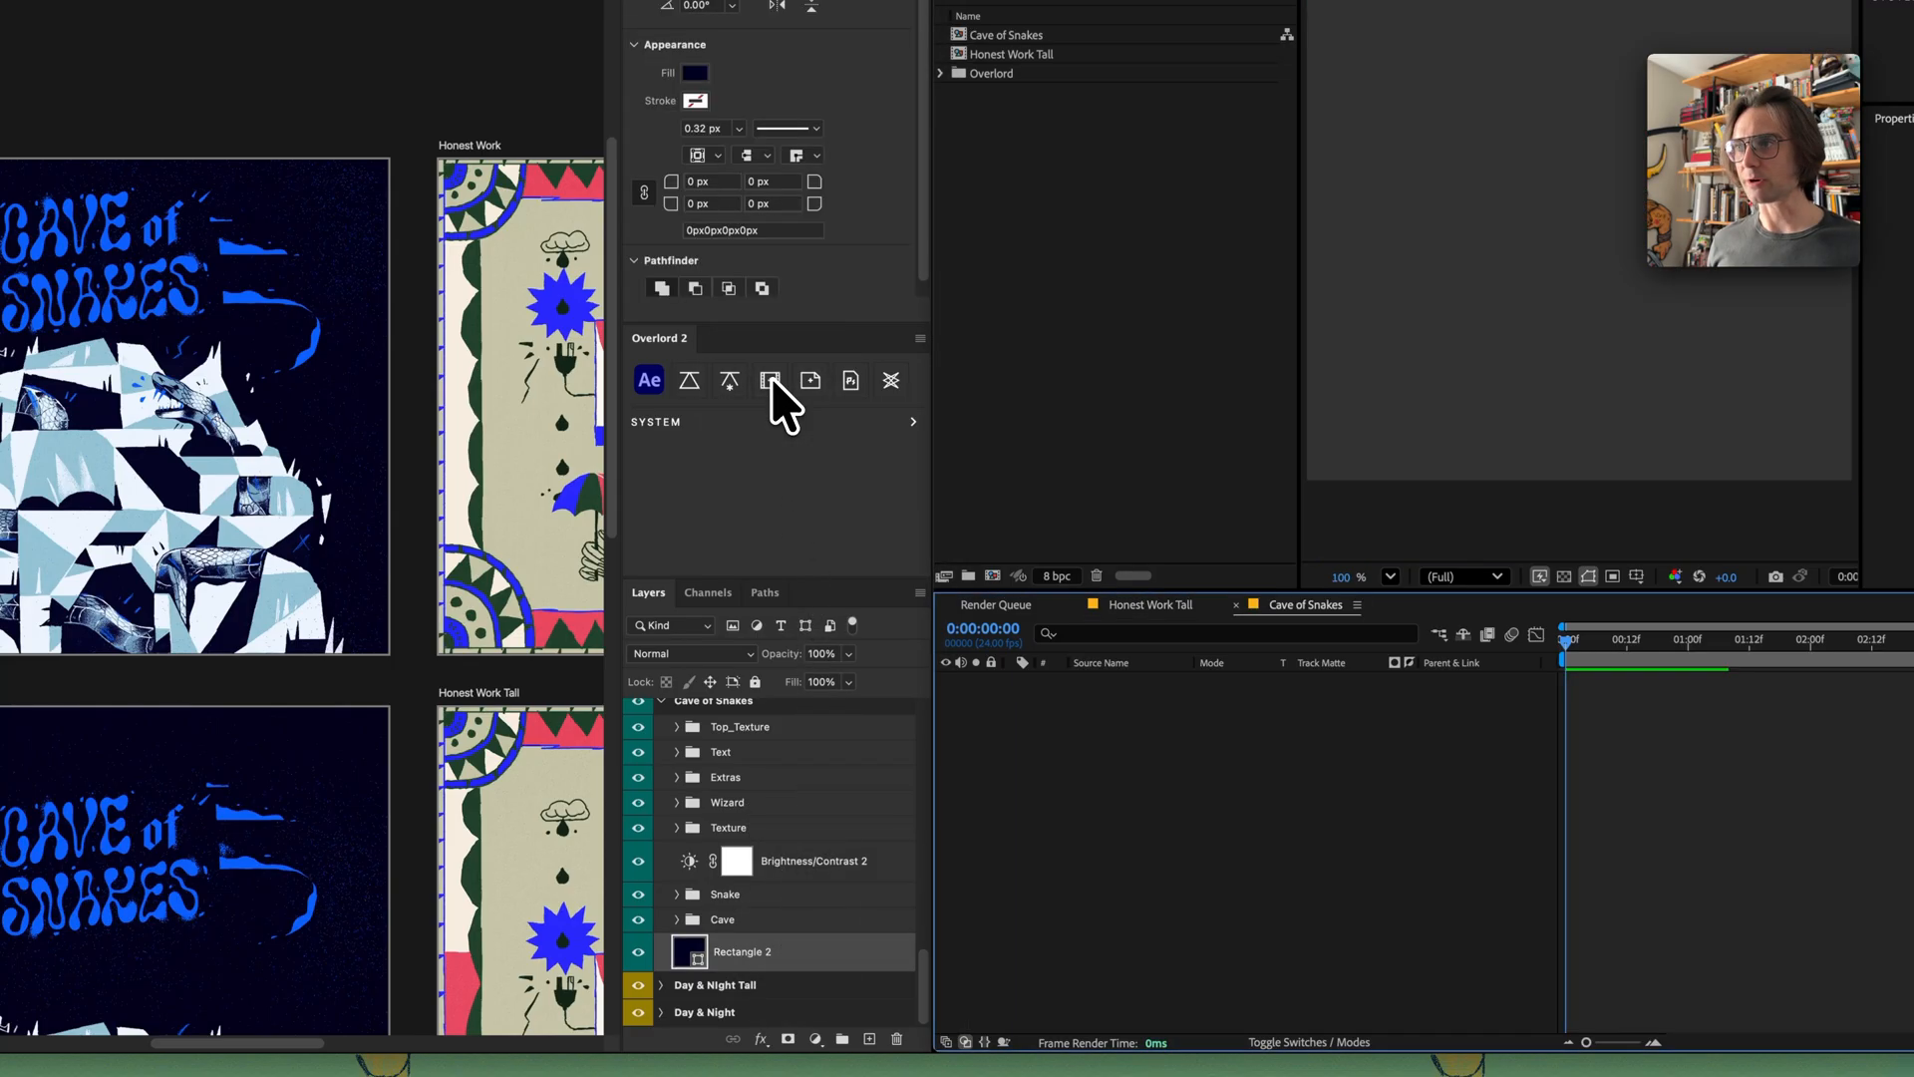
pyautogui.moveTo(757, 452)
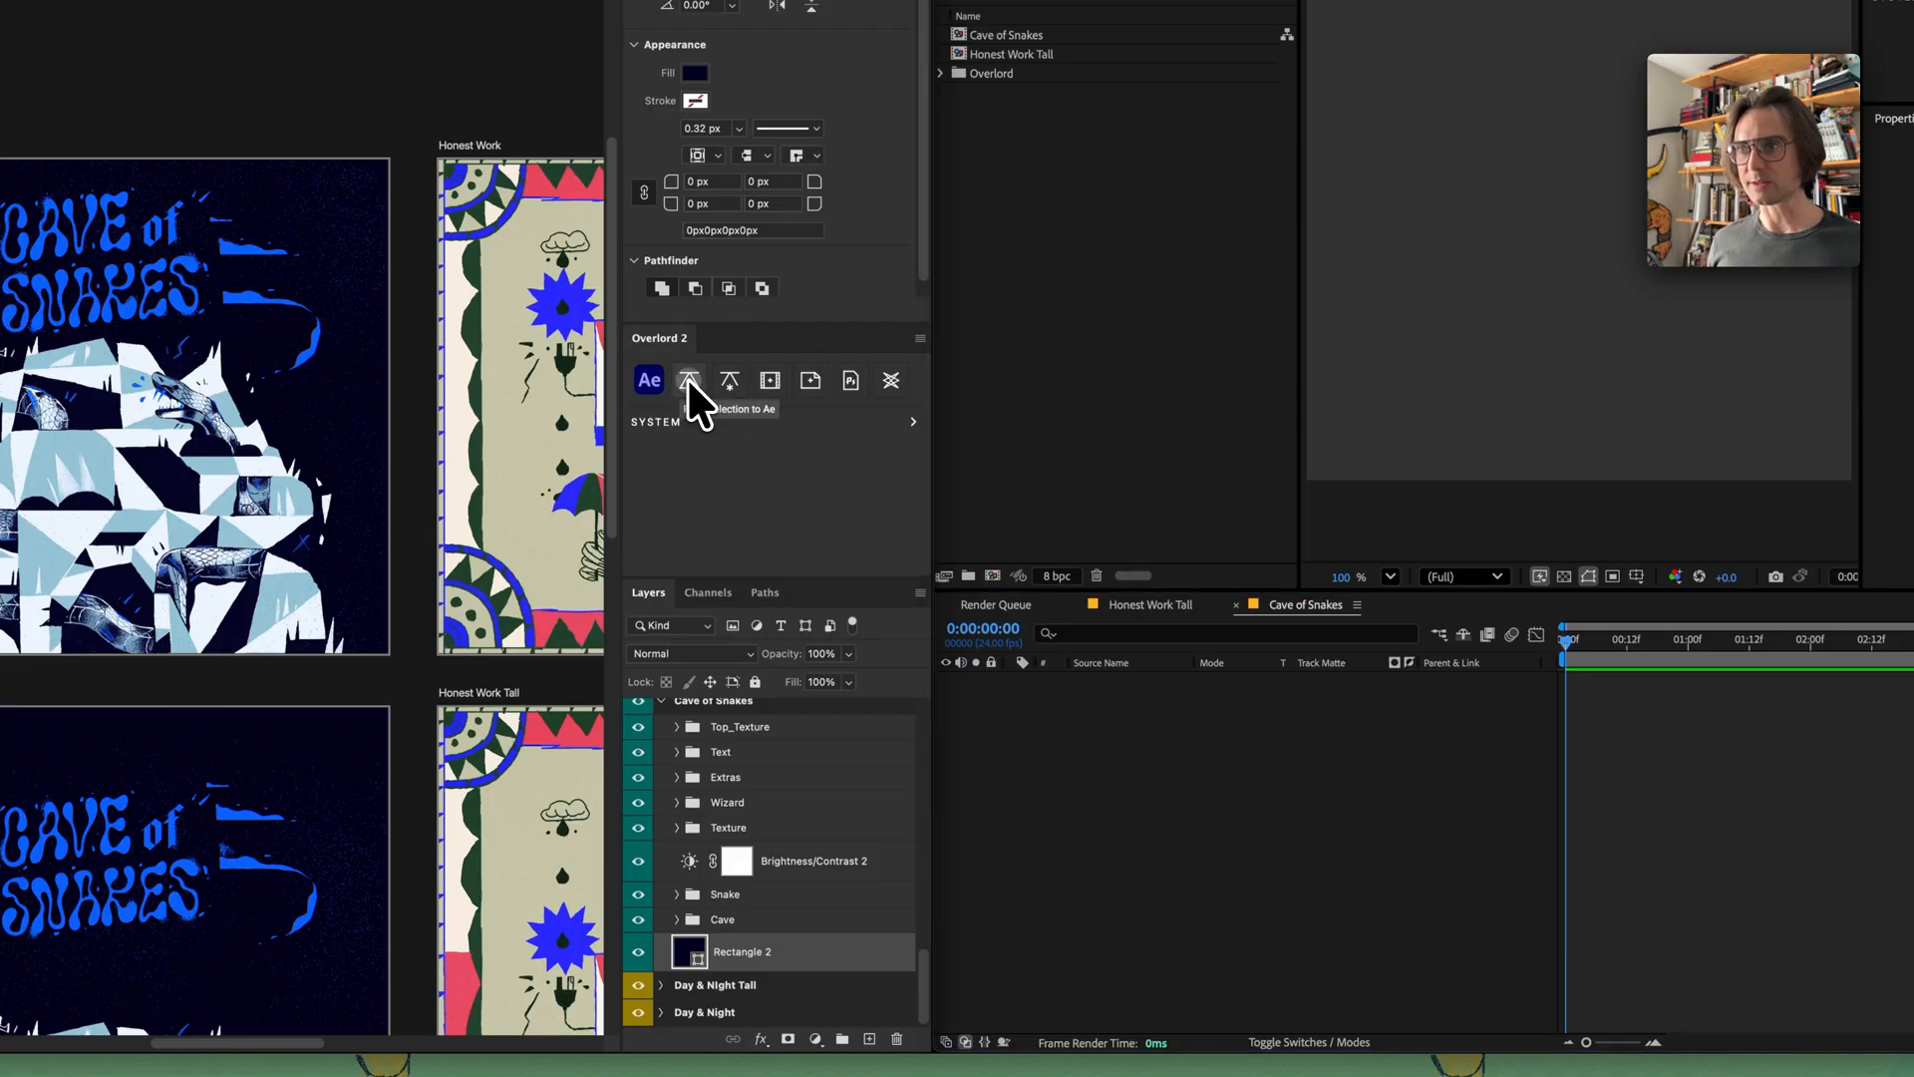
# - Push the Rectangle 2 navy background layer into the Cave of Snakes composition
pyautogui.click(688, 379)
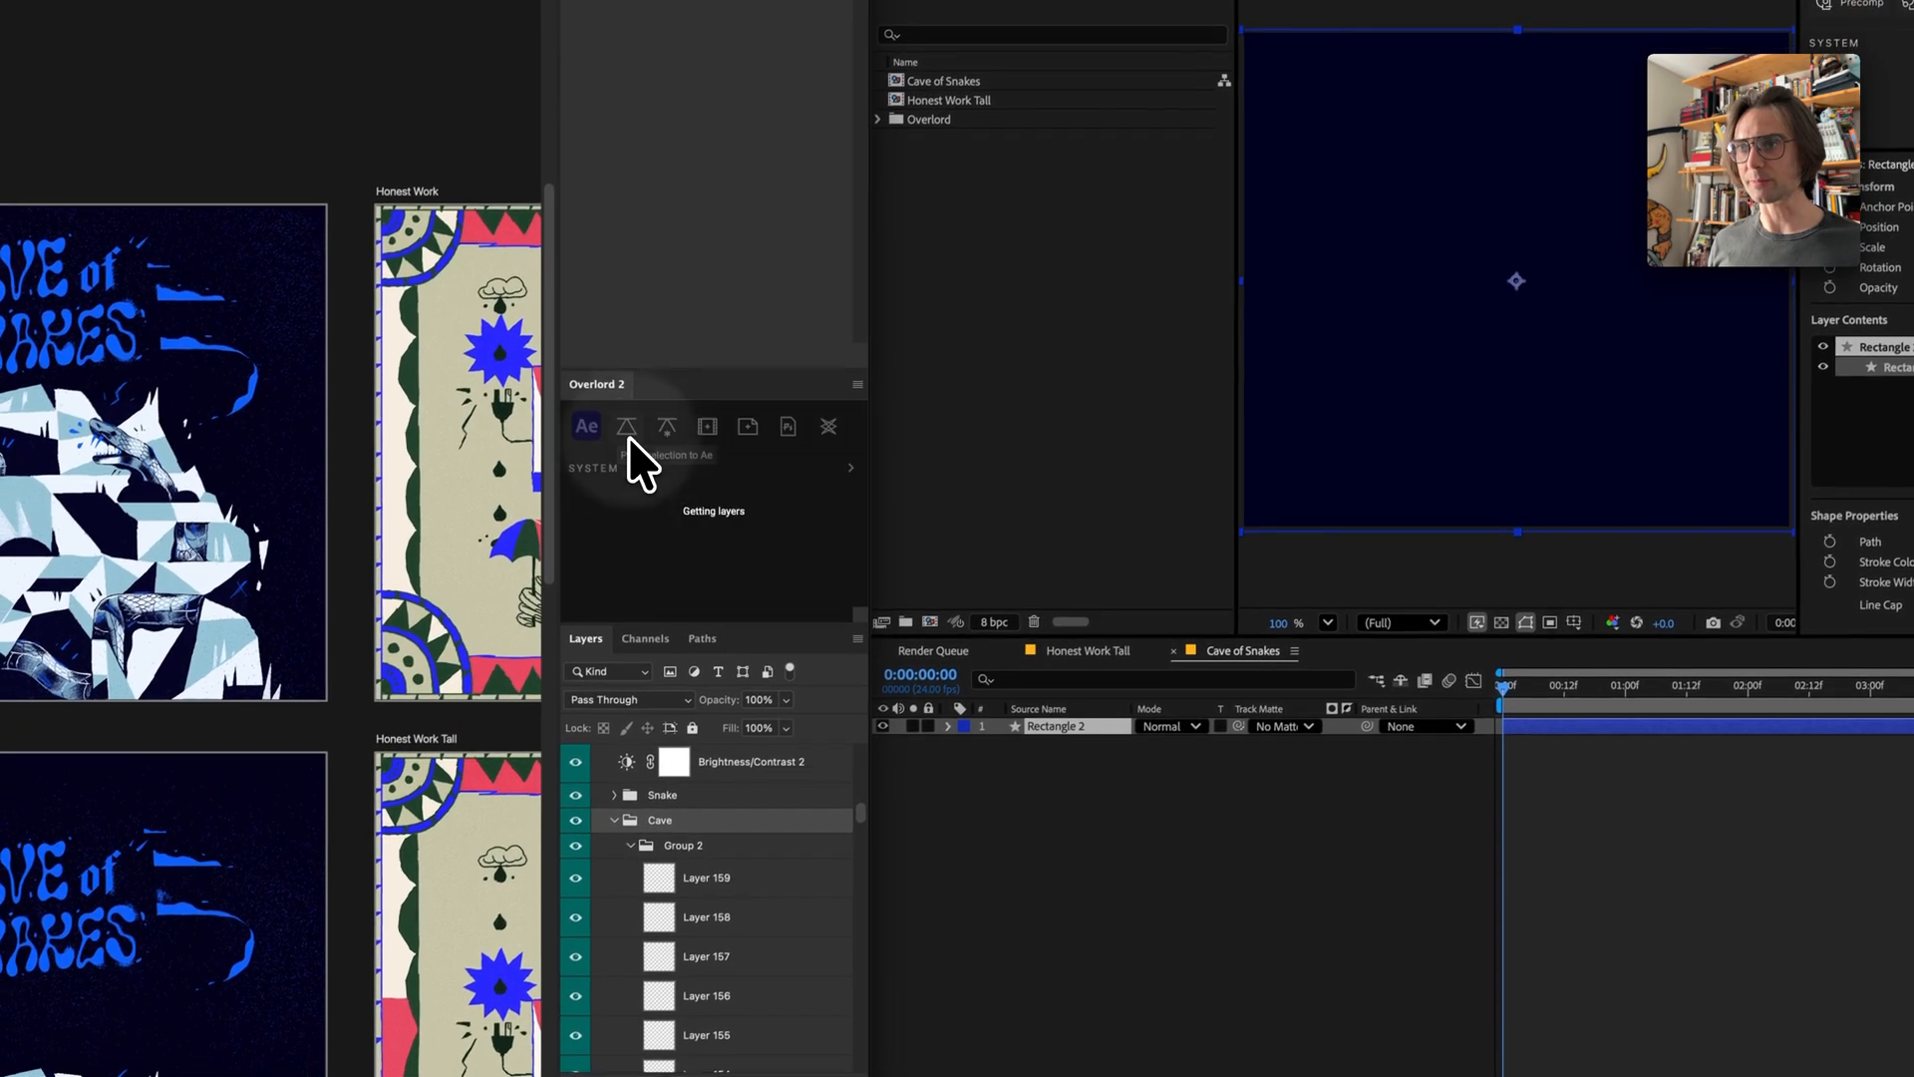
# - Push the Cave and Snake groups into the Cave of Snakes composition above Rectangle 2
pyautogui.click(626, 427)
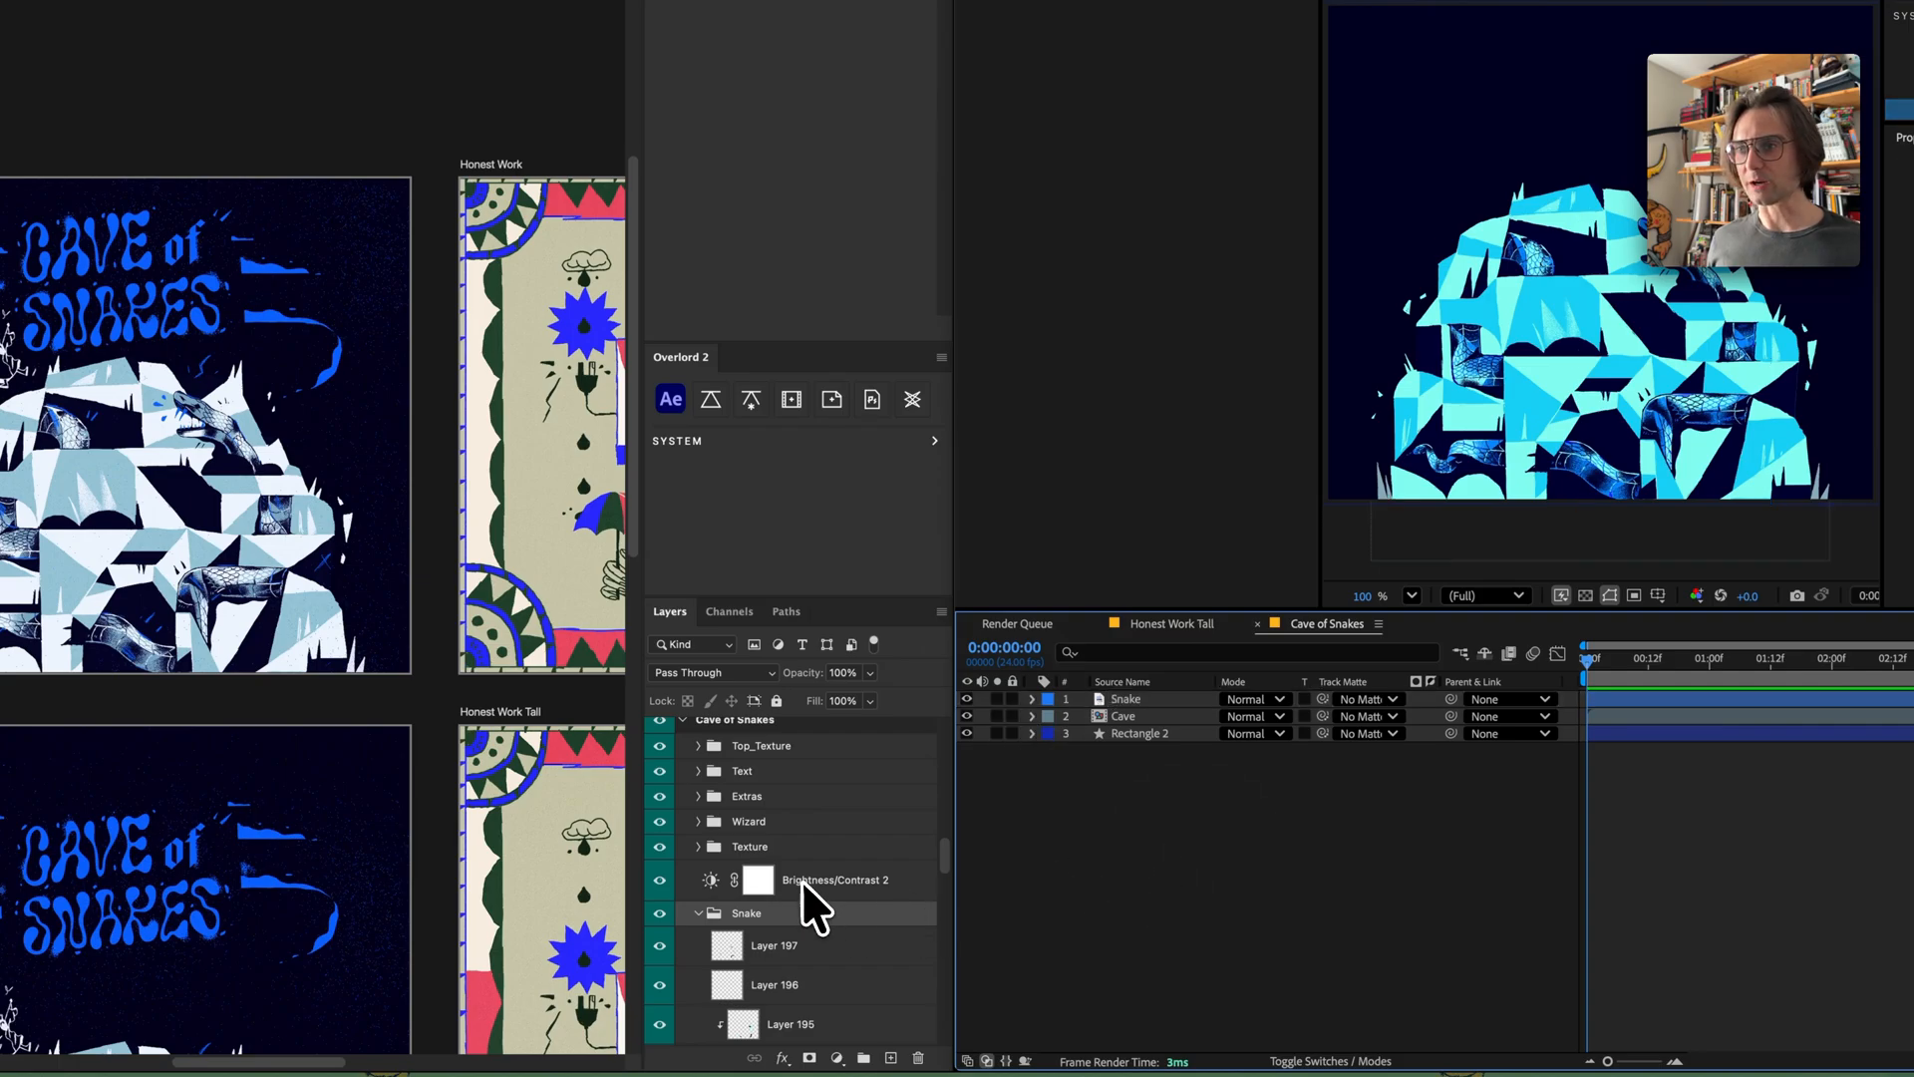
# - Push the Brightness/Contrast 2 and Texture layers into the composition above Snake and Cave
pyautogui.click(836, 880)
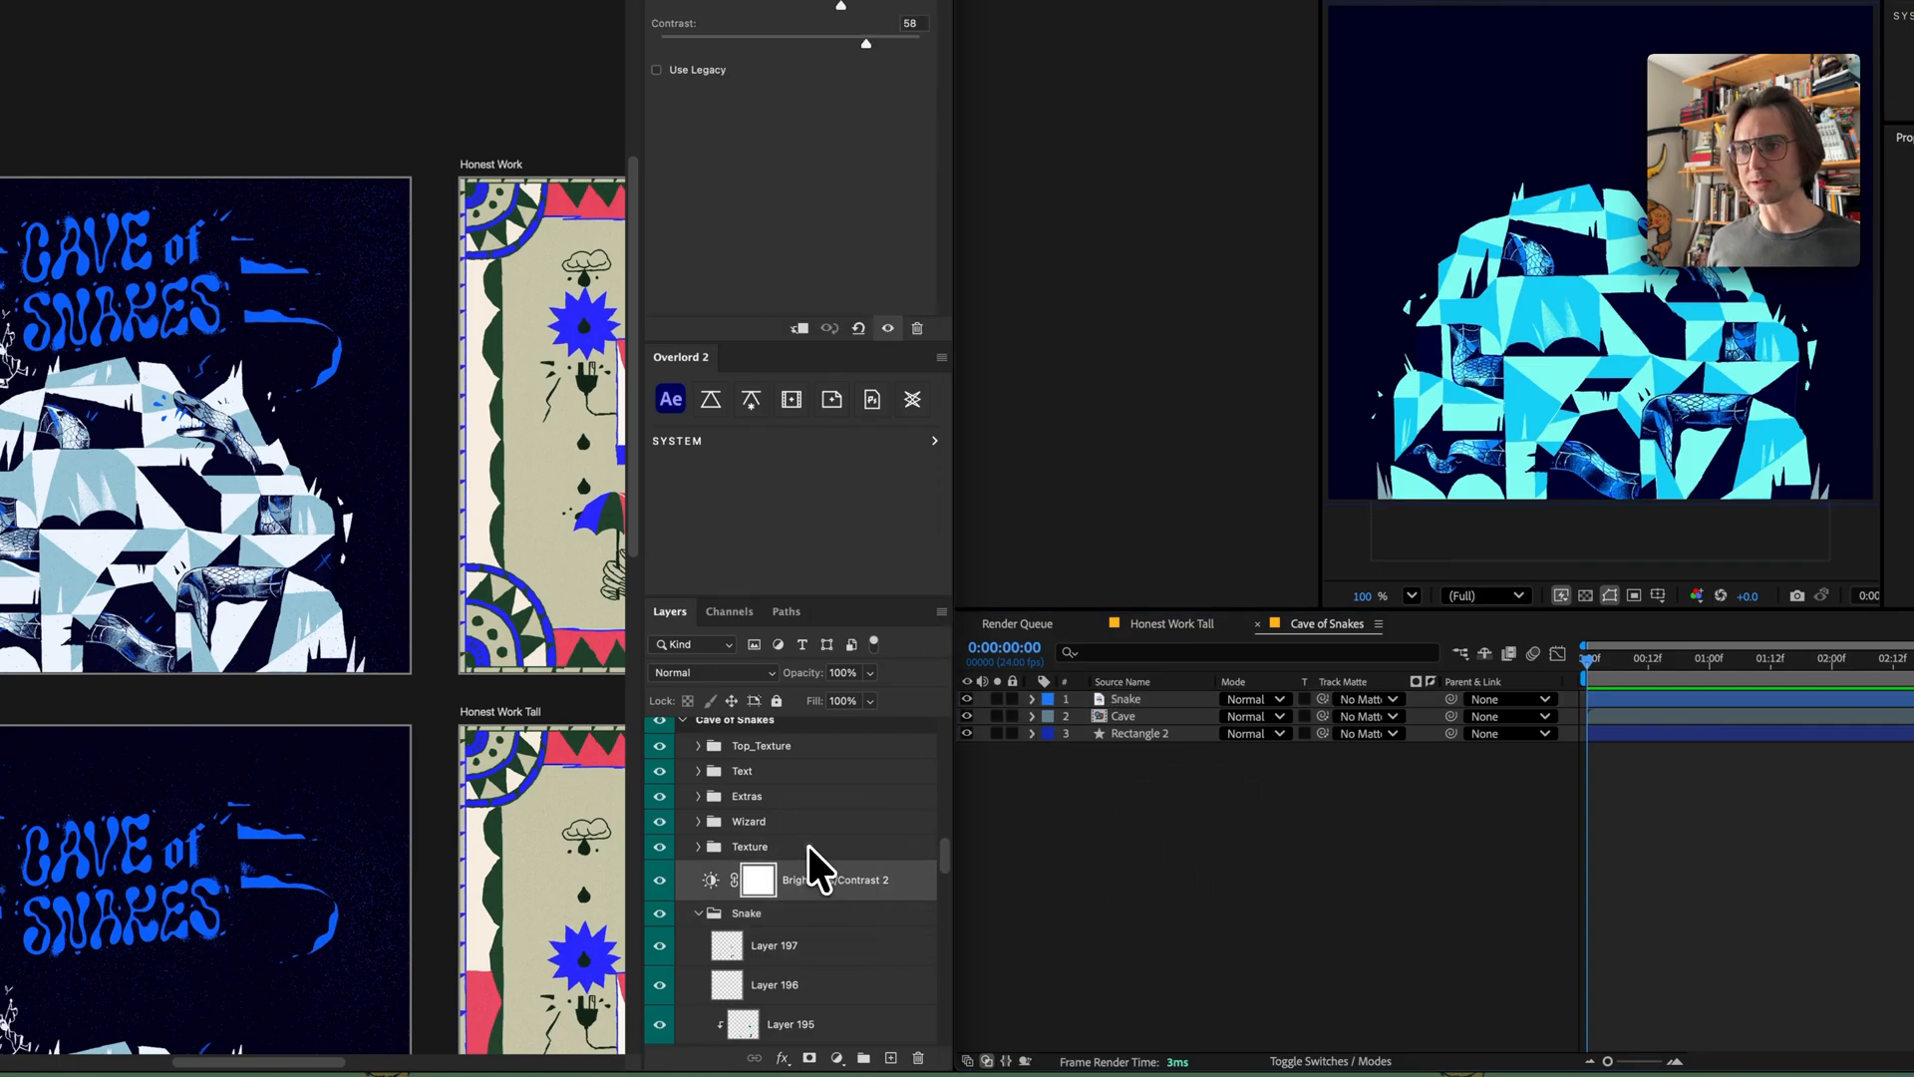
pyautogui.click(710, 399)
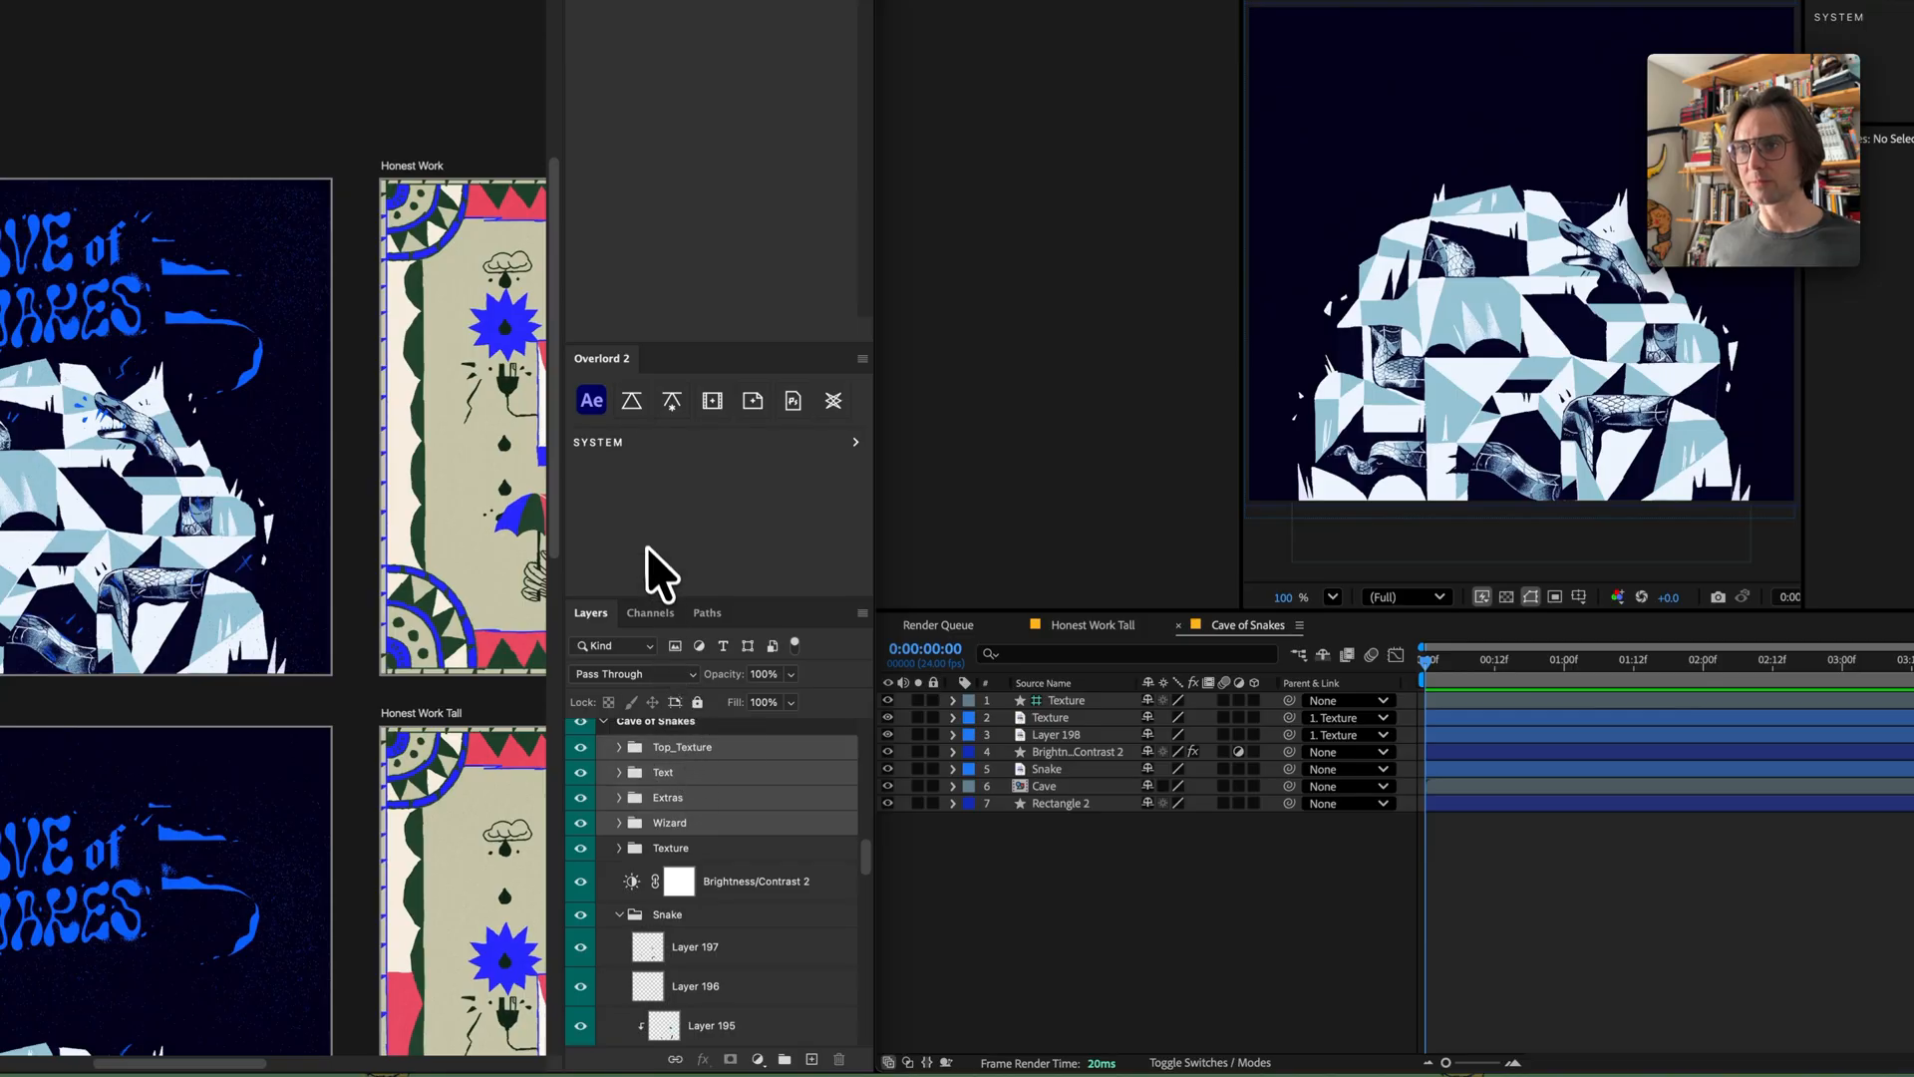
# - Push Top_Texture, Text, Extras and Wizard groups to Ae and select the wizard in the viewer
pyautogui.click(590, 401)
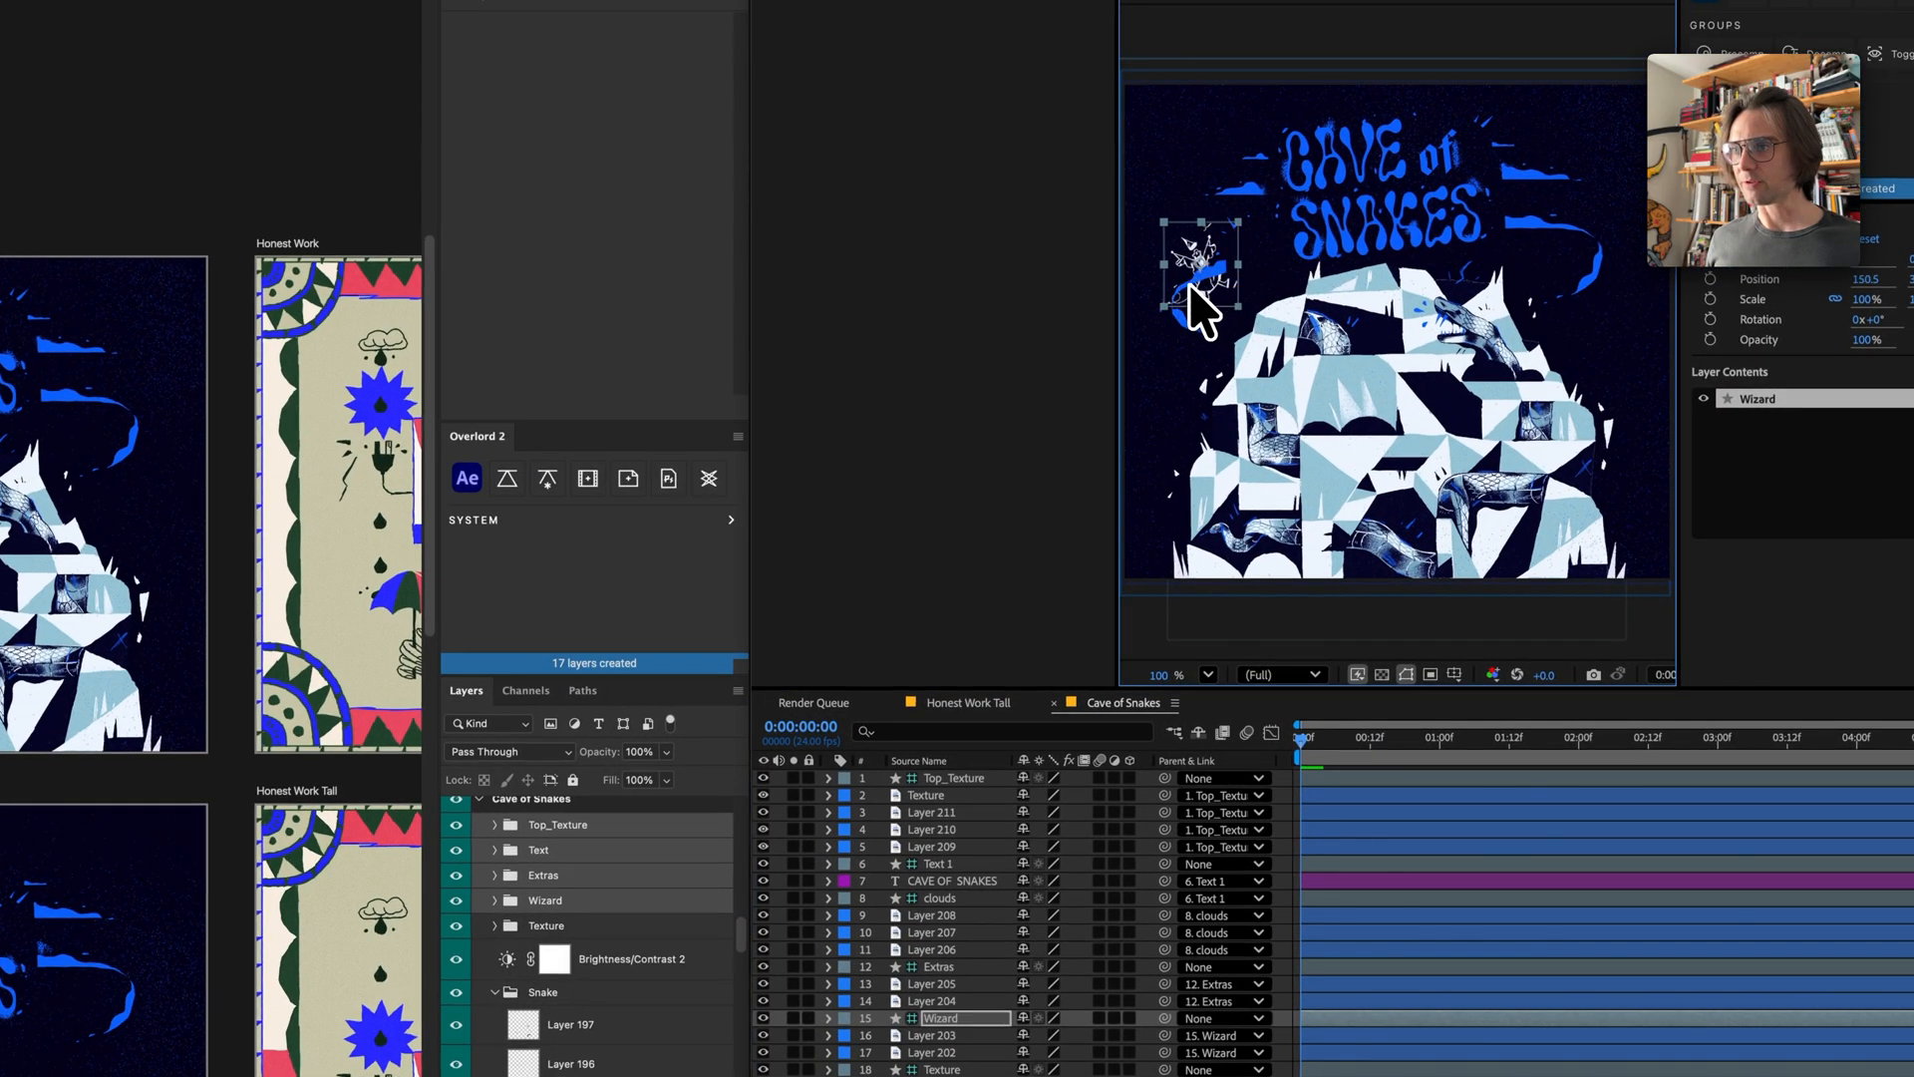
pyautogui.click(940, 885)
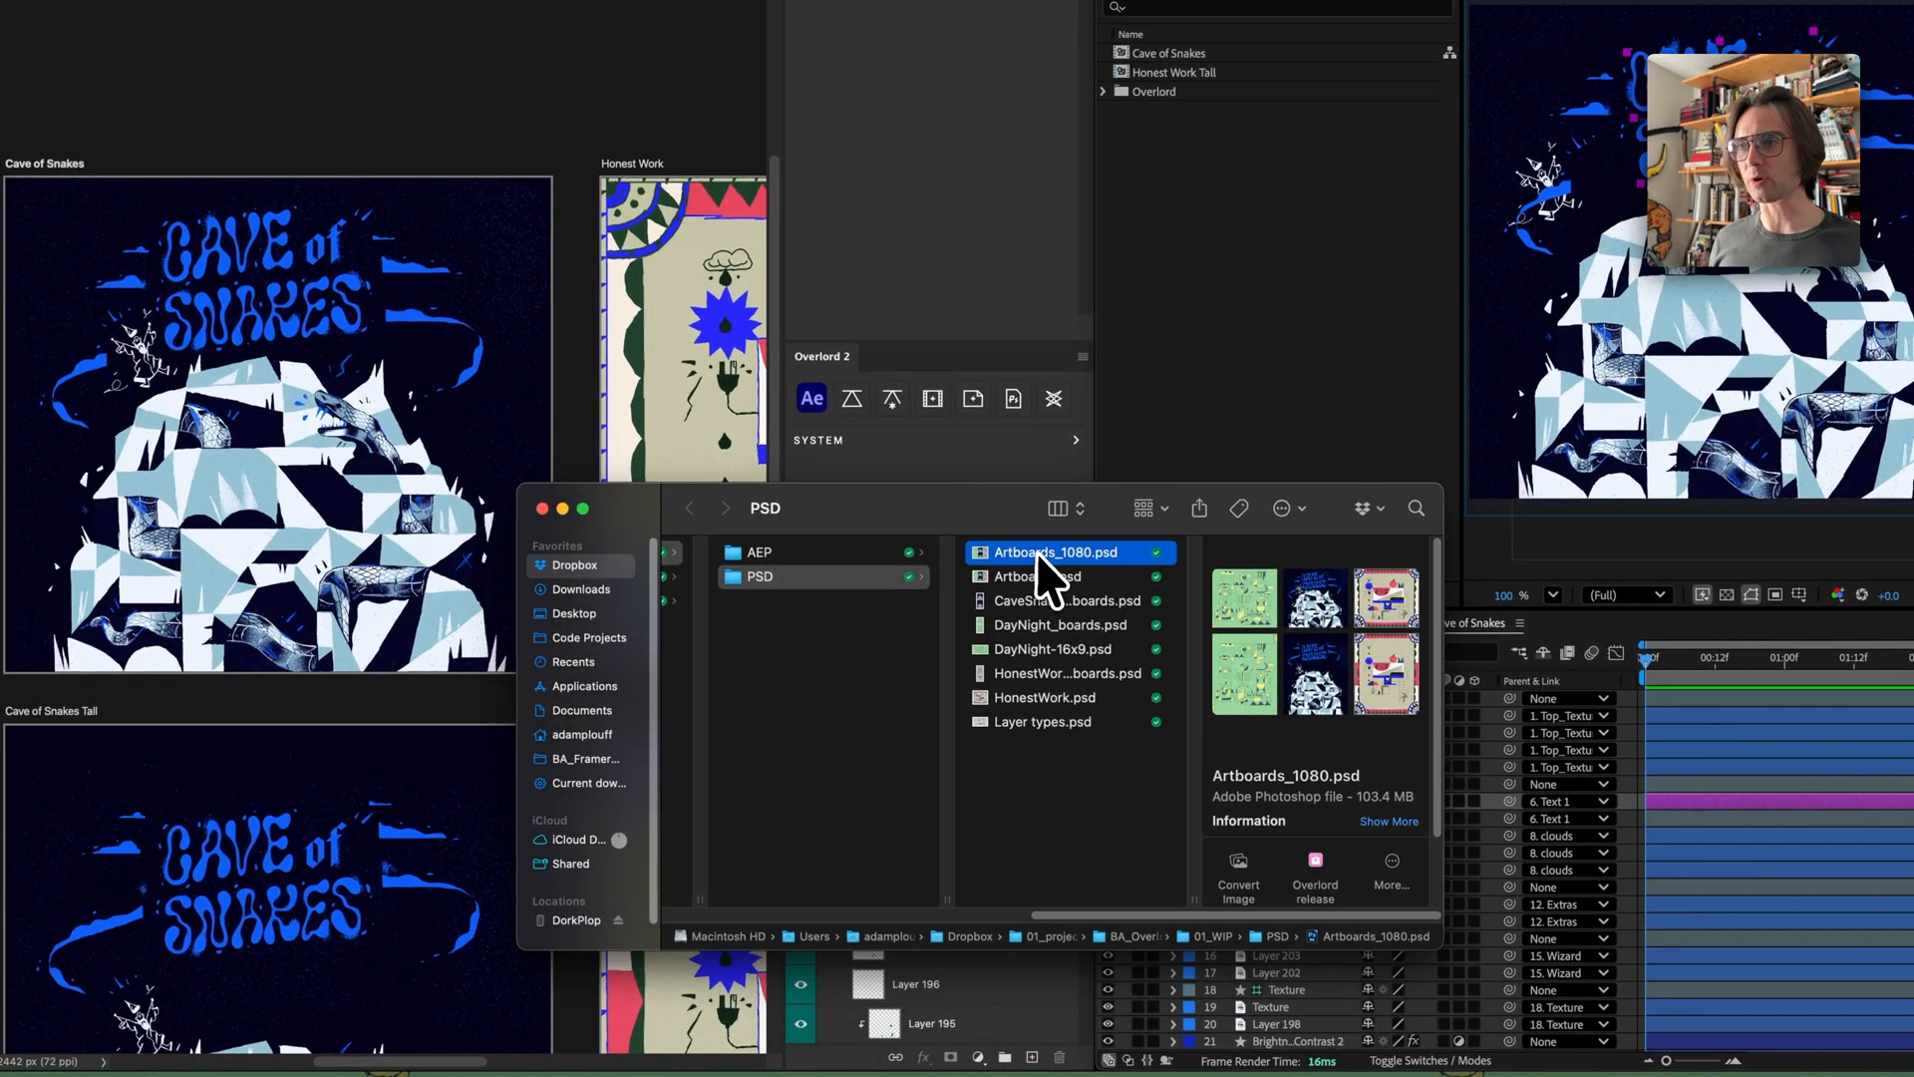
# - Import Artboards_1080.psd as Composition - Retain Layer Sizes, one comp per artboard
pyautogui.doubleClick(1057, 553)
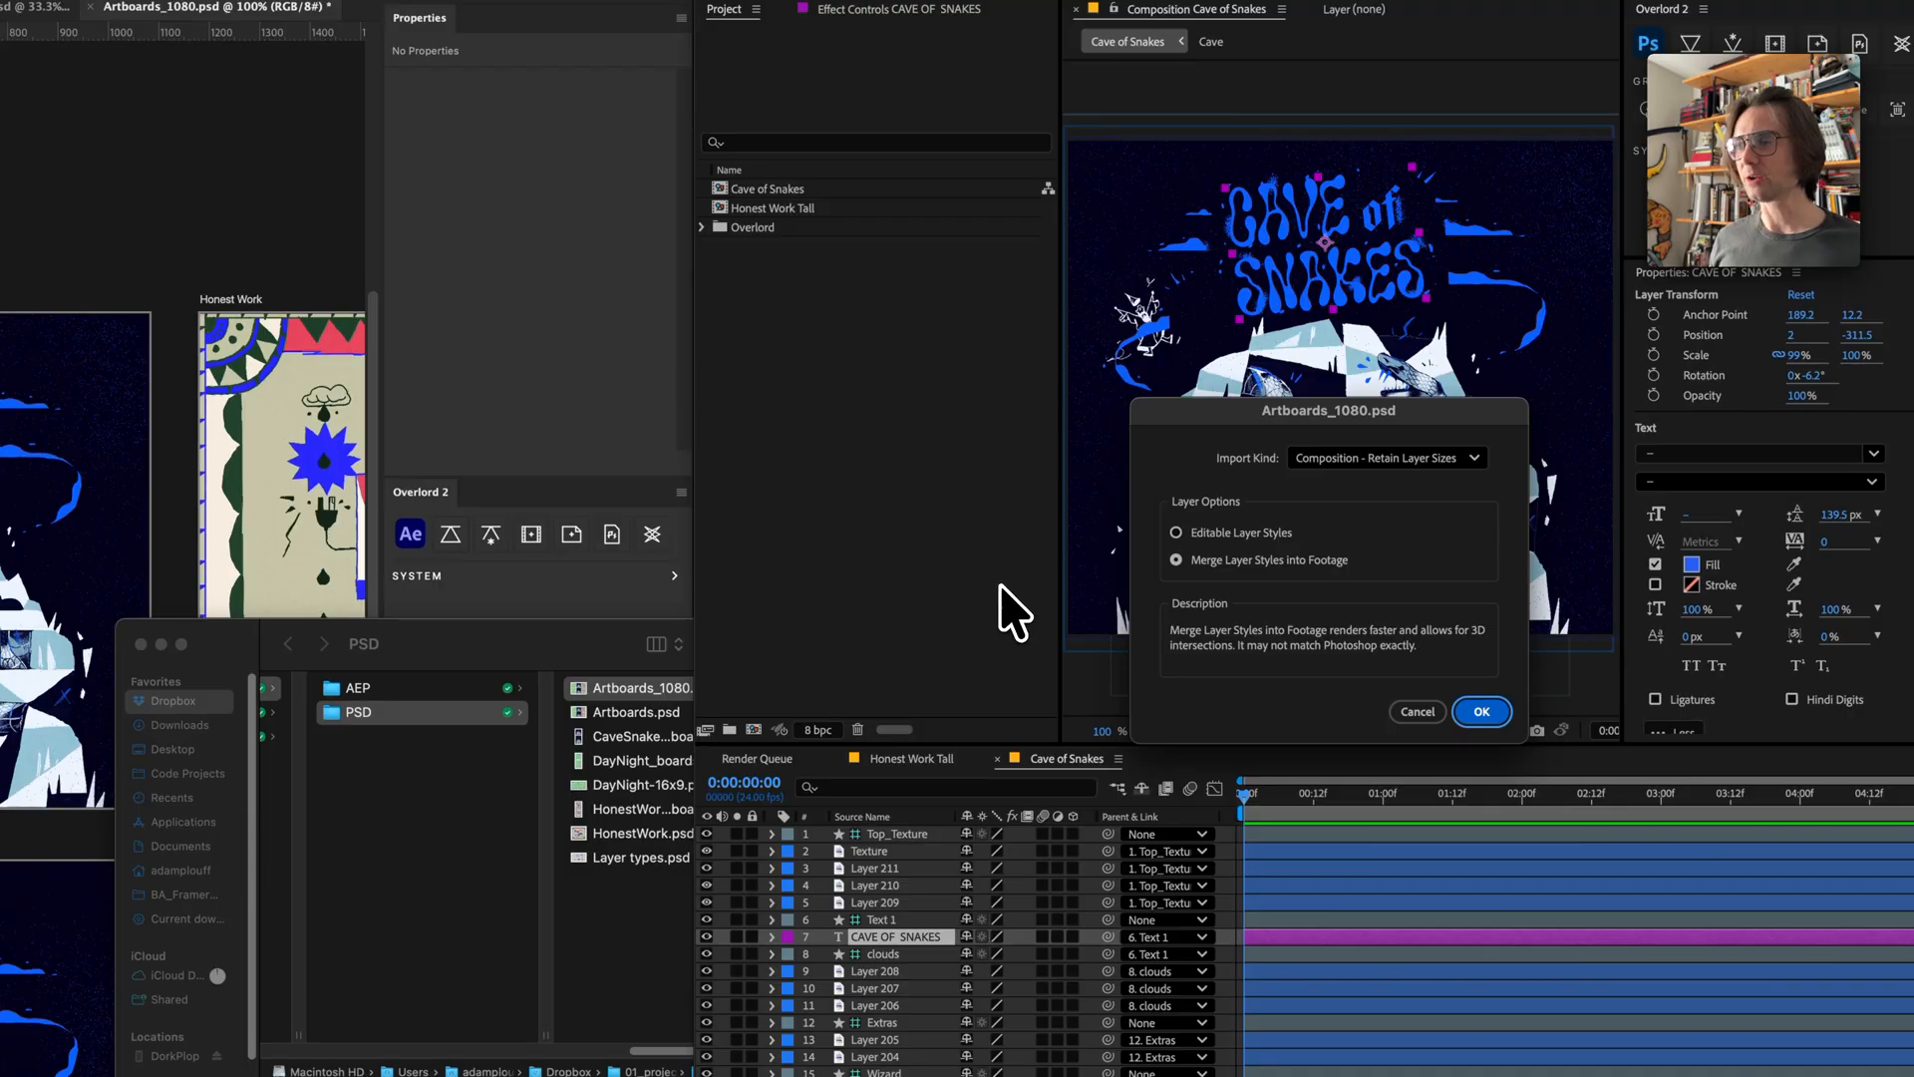
pyautogui.moveTo(1009, 599)
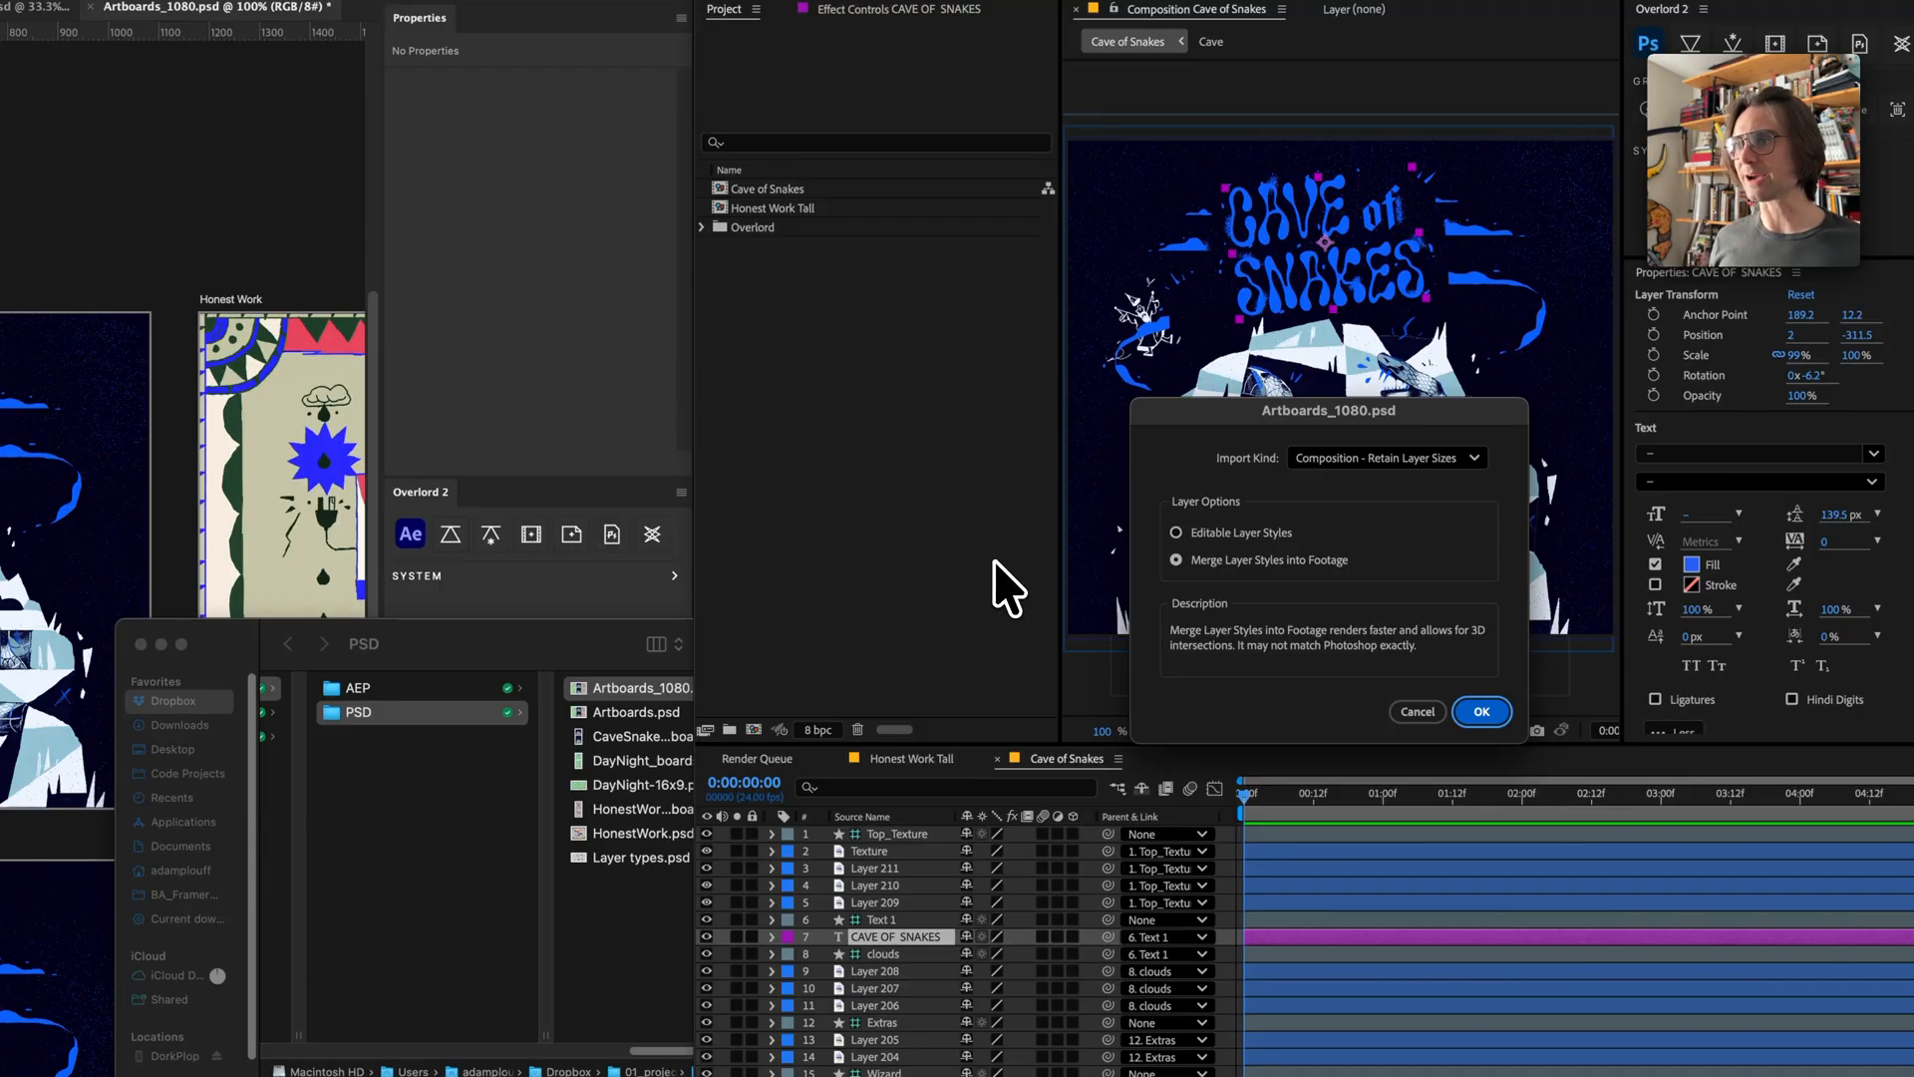
pyautogui.click(1482, 710)
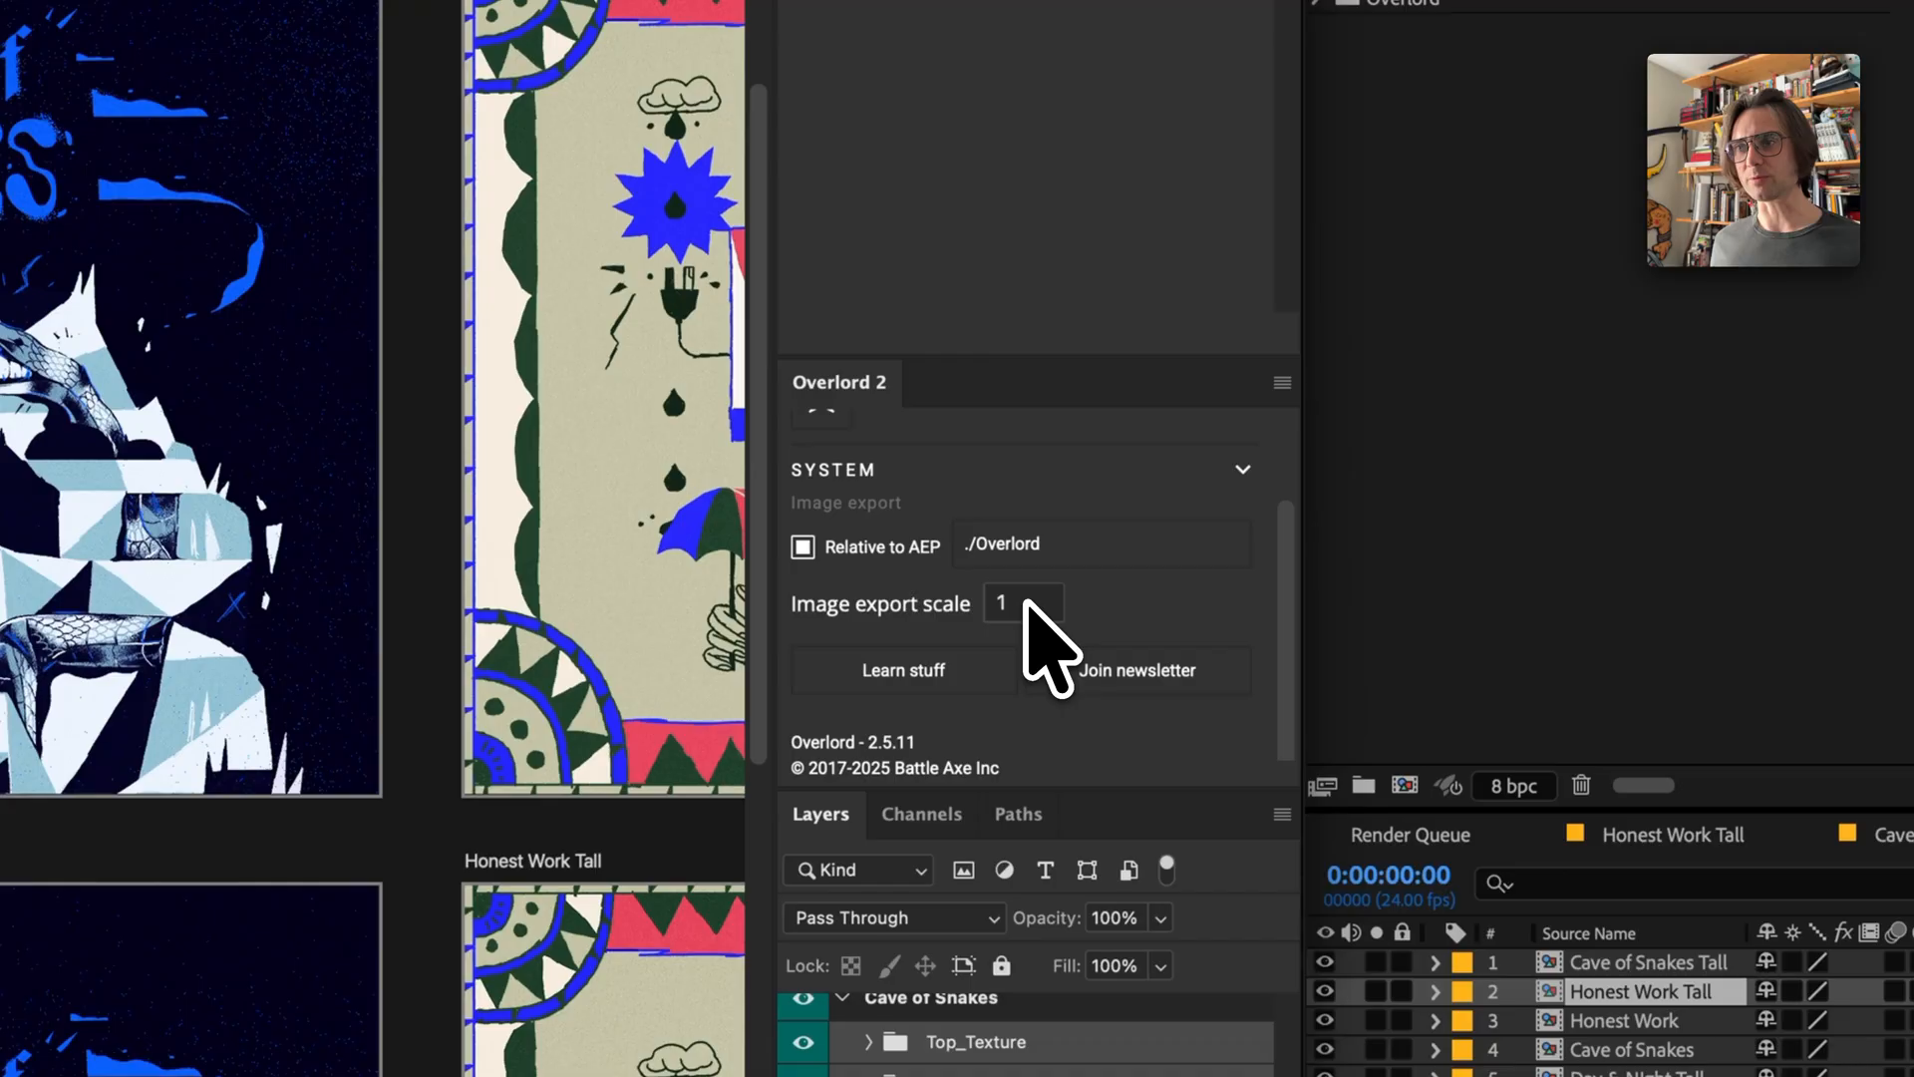
pyautogui.moveTo(995, 525)
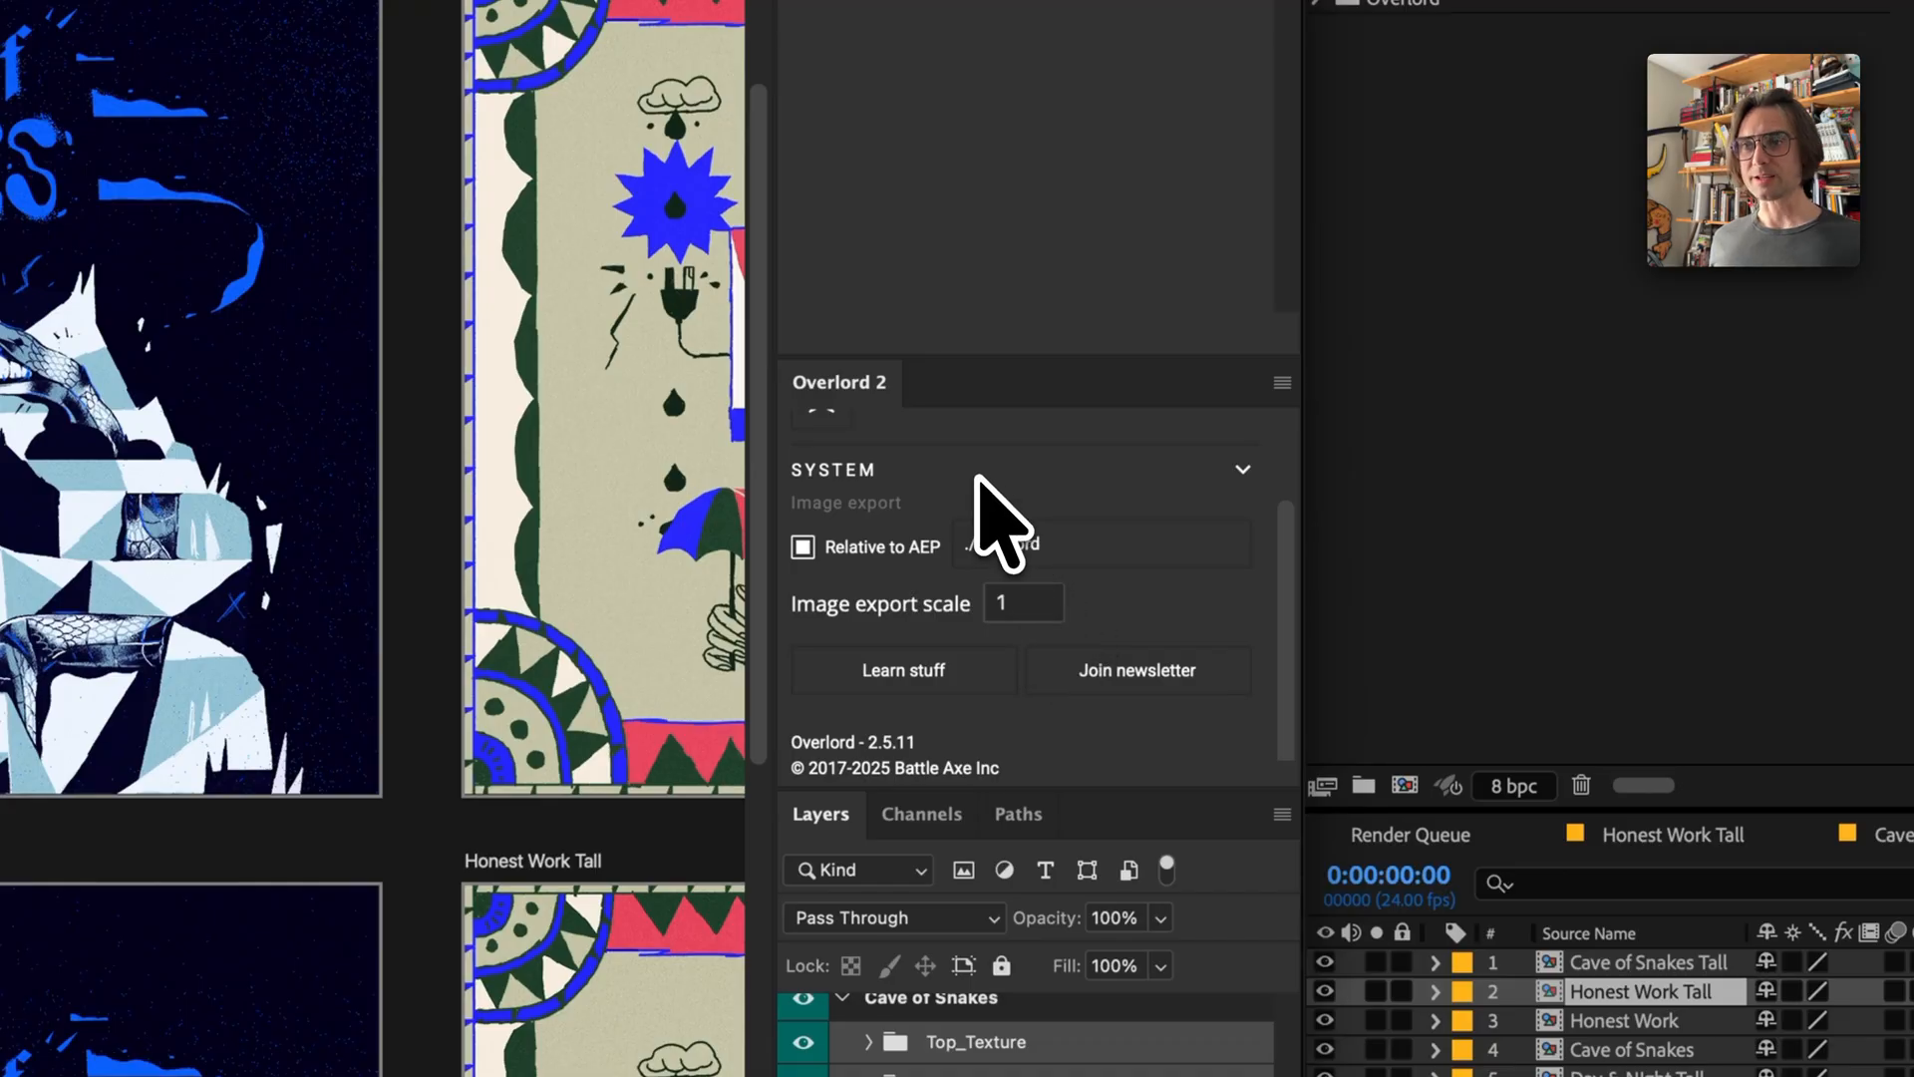